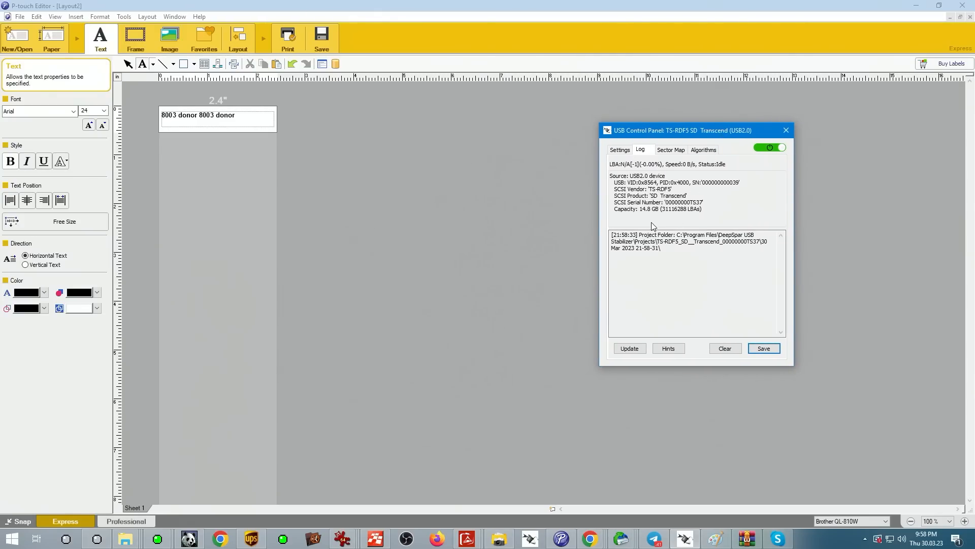
{"action": "mouse_move", "coordinate": [649, 216]}
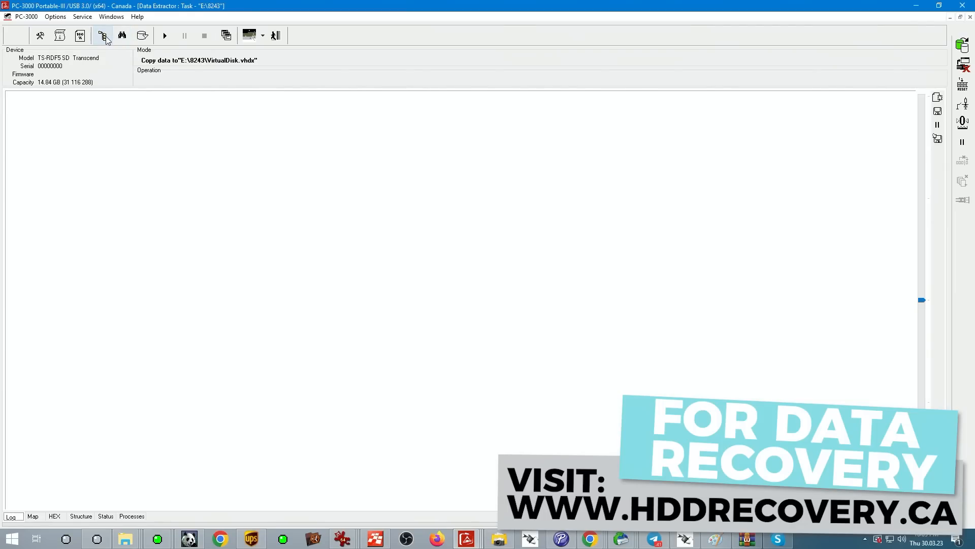
{"action": "mouse_move", "coordinate": [160, 51]}
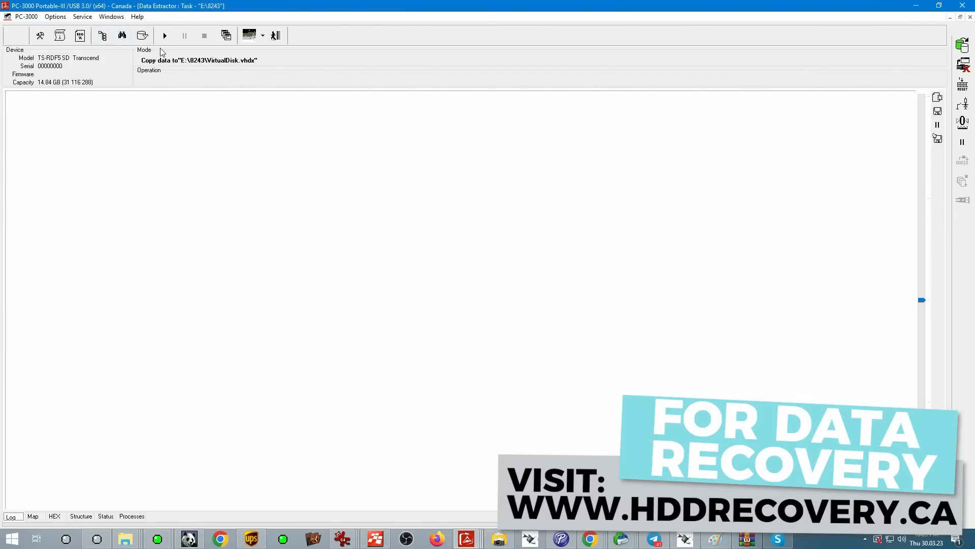
Start copying the SD card to VirtualDisk.vhdx and show the copy progress in Status.
{"action": "left_click", "coordinate": [164, 36]}
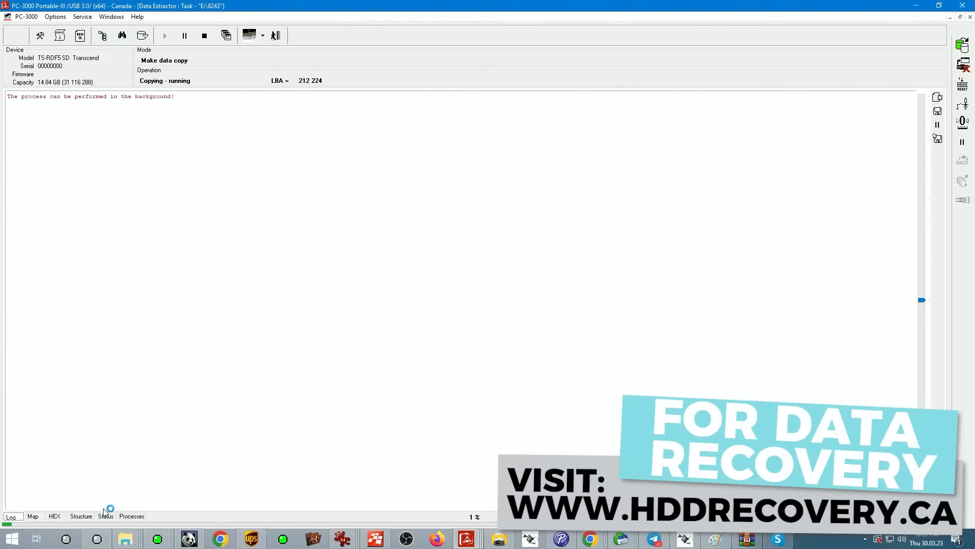
{"action": "left_click", "coordinate": [105, 516]}
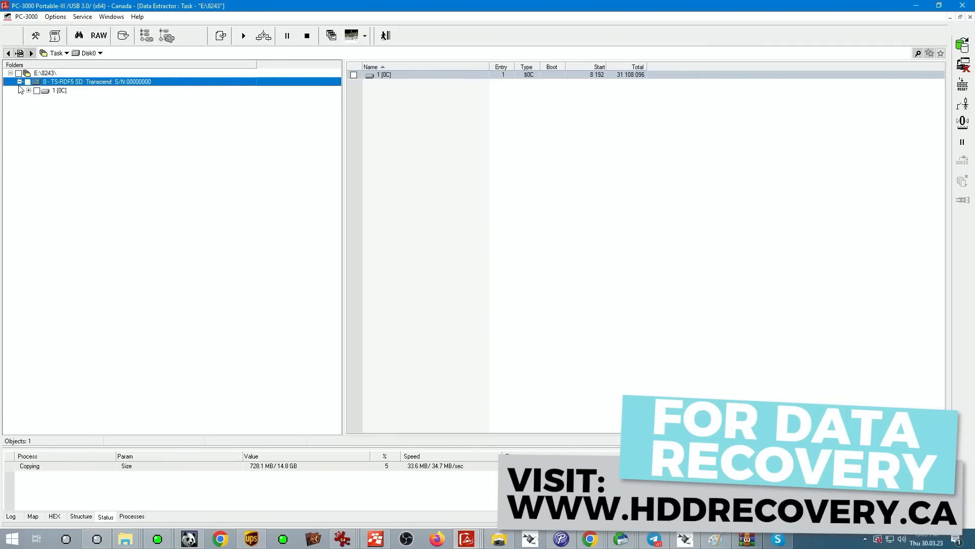
Expand partition 1 [0C] and build the FAT32 used-sectors map (by FAT).
{"action": "left_click", "coordinate": [60, 90]}
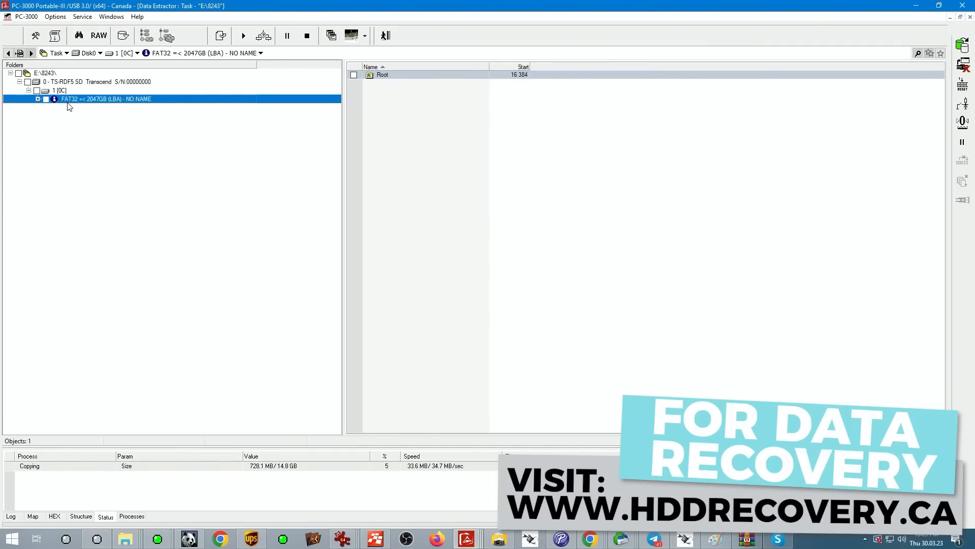
{"action": "right_click", "coordinate": [106, 99]}
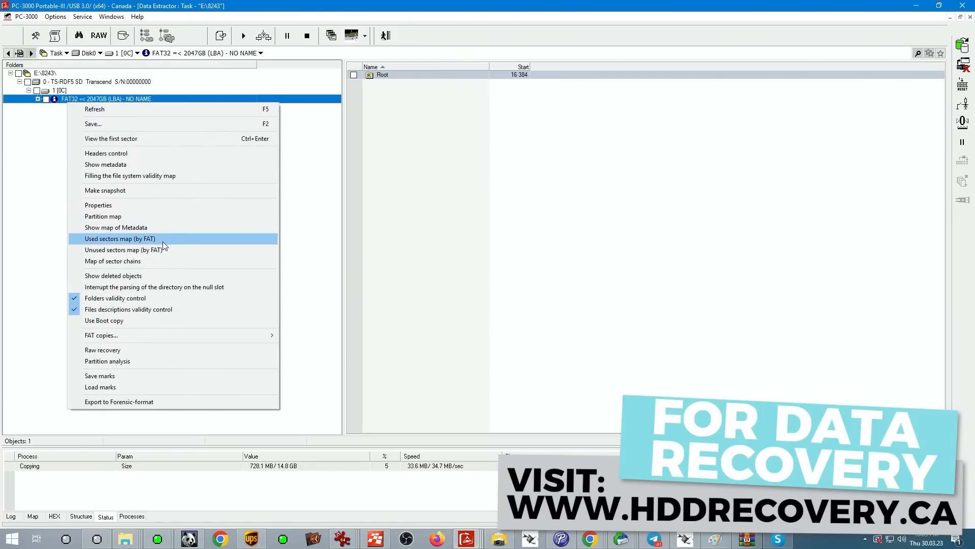
{"action": "left_click", "coordinate": [119, 238]}
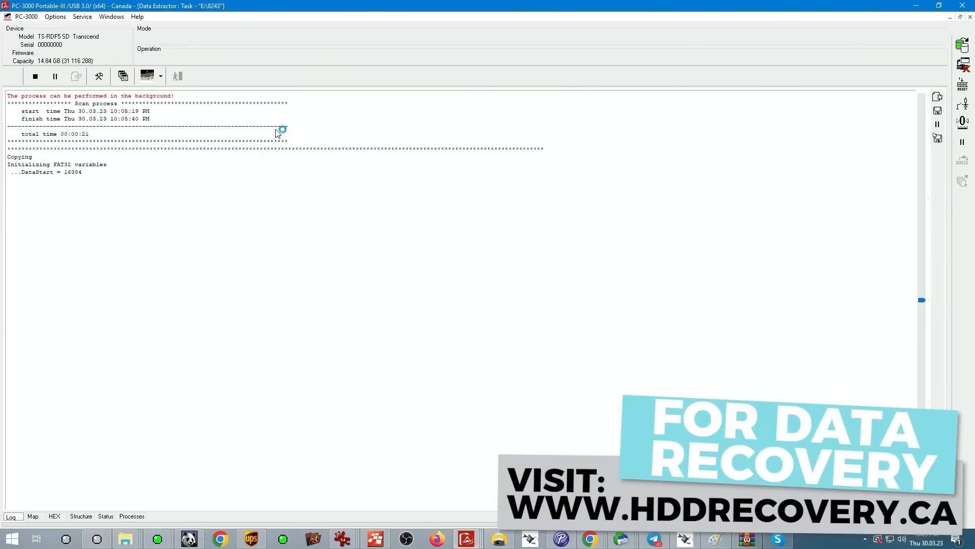
Select the Boot, Boot copy, FAT Tables and data chains and scan them.
{"action": "left_click", "coordinate": [33, 516]}
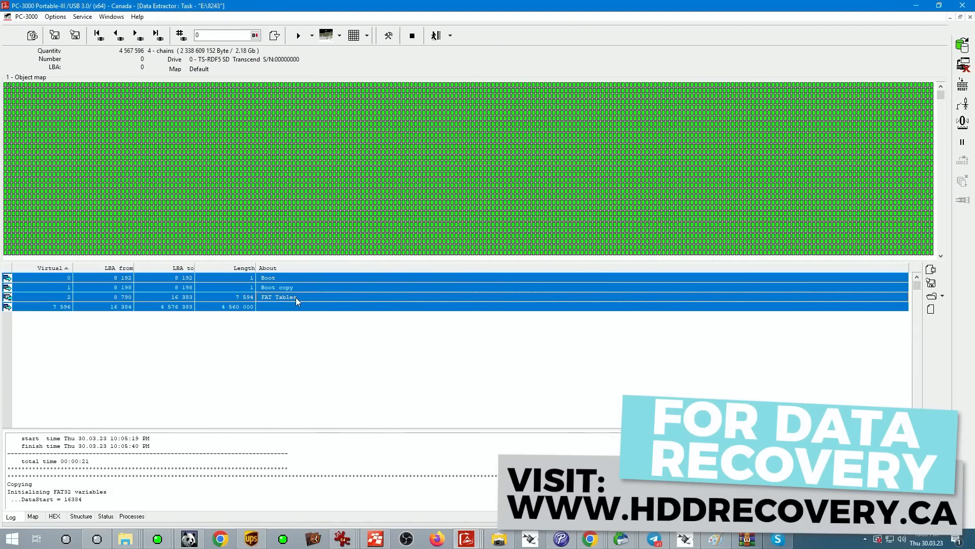
{"action": "right_click", "coordinate": [297, 301]}
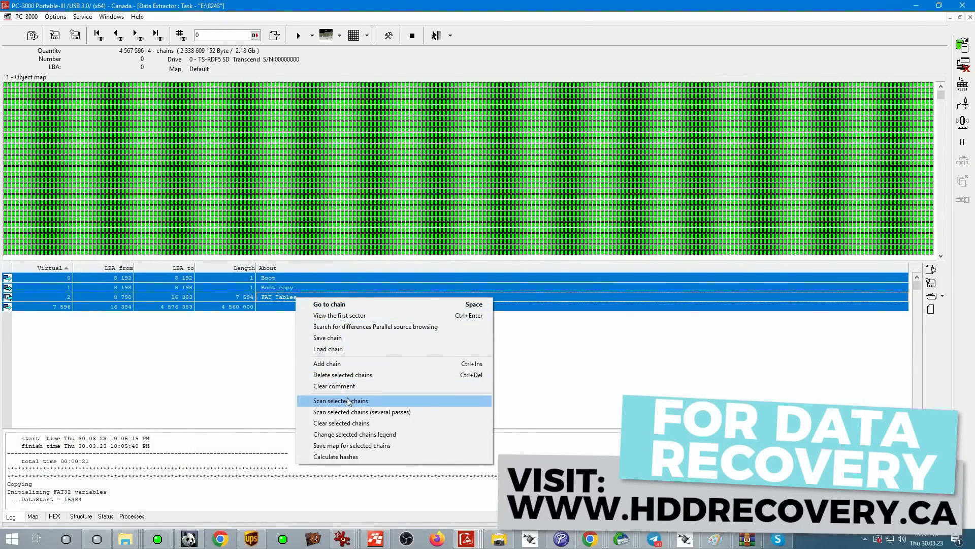
{"action": "left_click", "coordinate": [340, 400]}
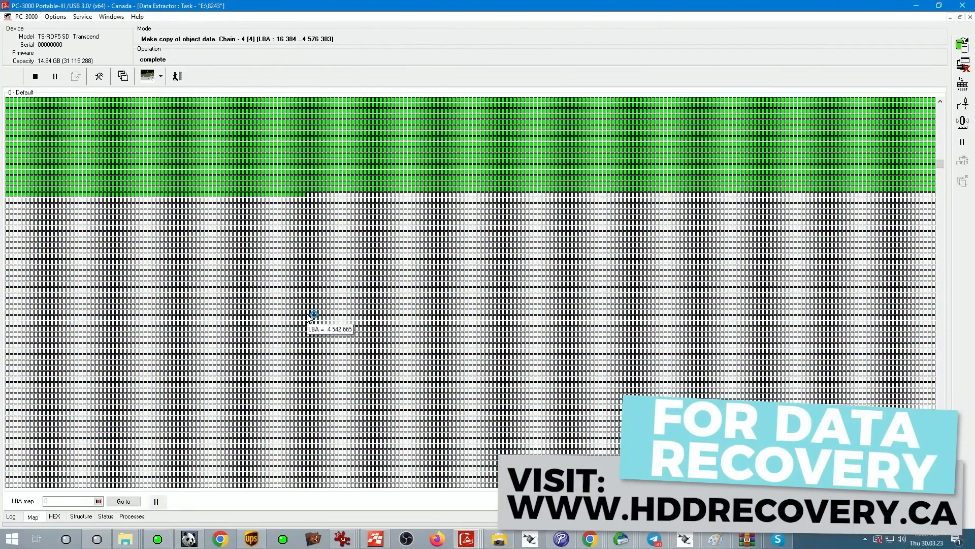
{"action": "mouse_move", "coordinate": [311, 314]}
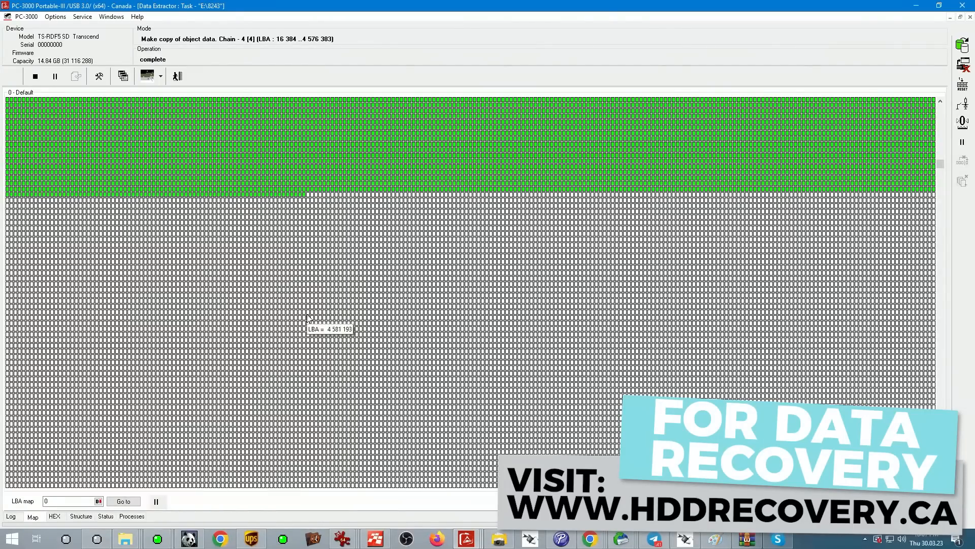
Return to the Object map chain list to check the chain copy at 68%.
{"action": "left_click", "coordinate": [104, 515]}
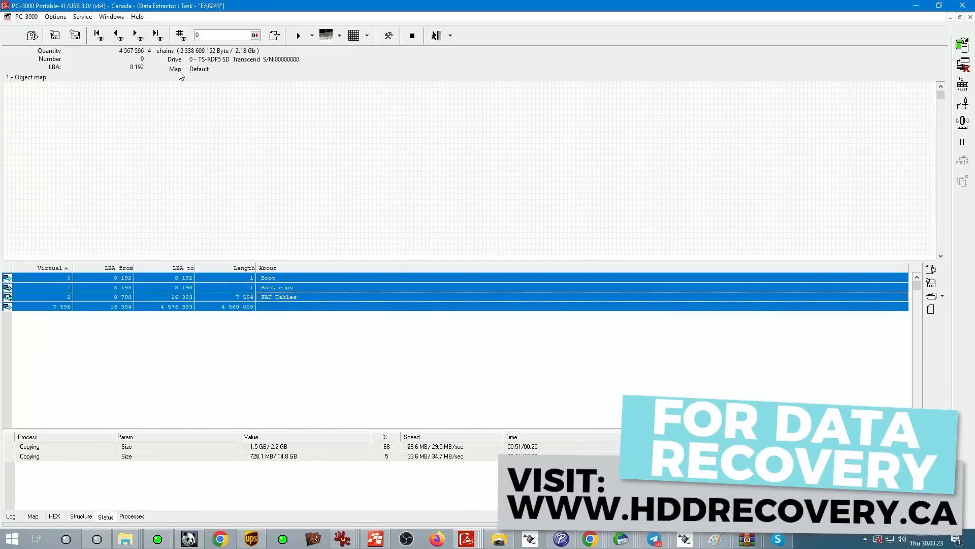